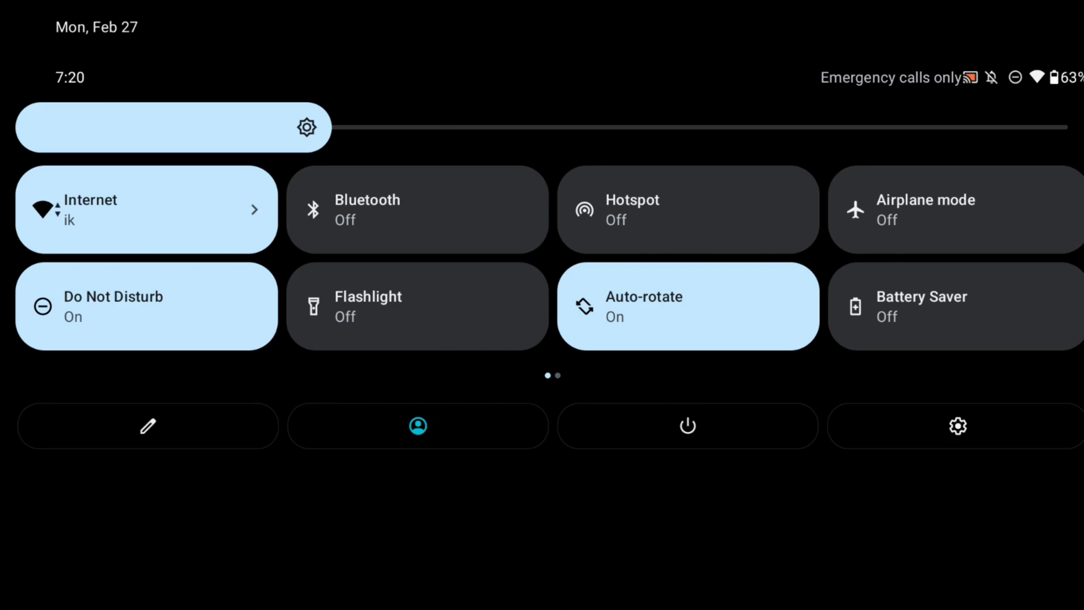
Step: Tap Build number under About phone to unlock developer options, then return to Settings
left_click(957, 426)
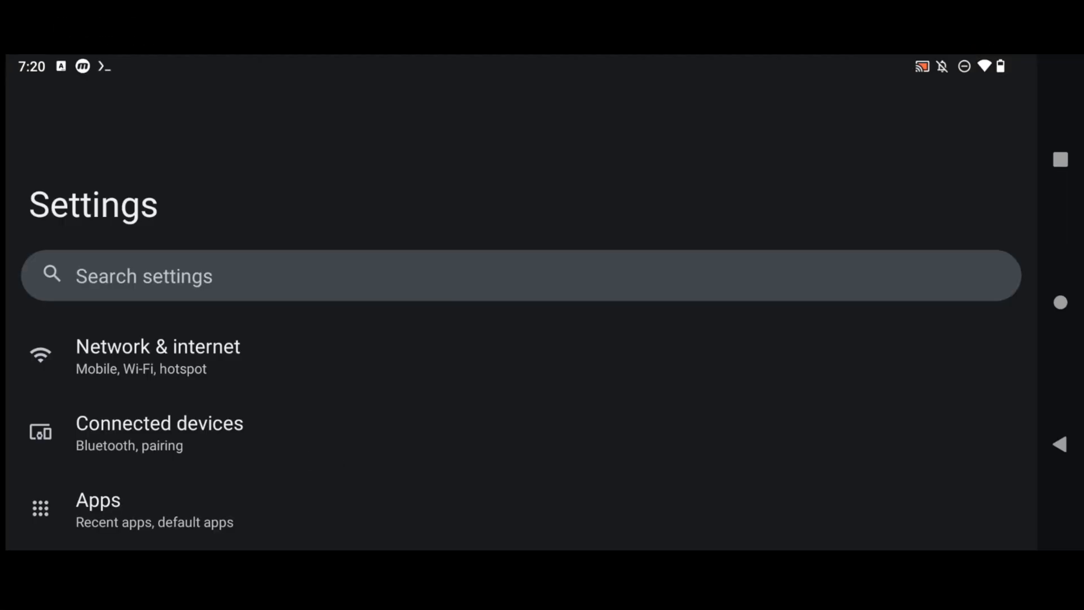
scroll("down", 3)
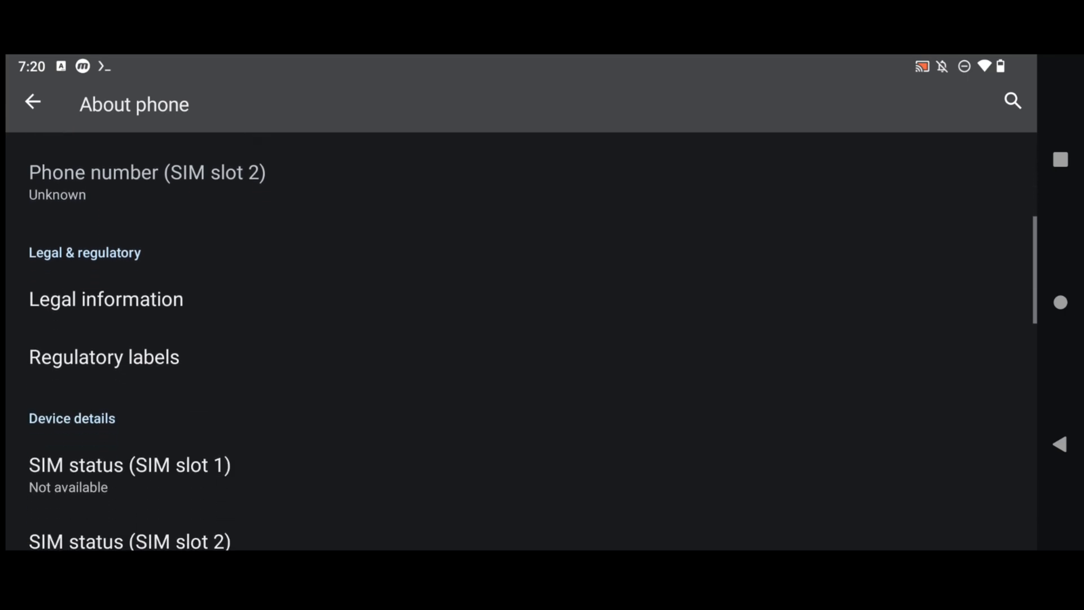
scroll("down", 3)
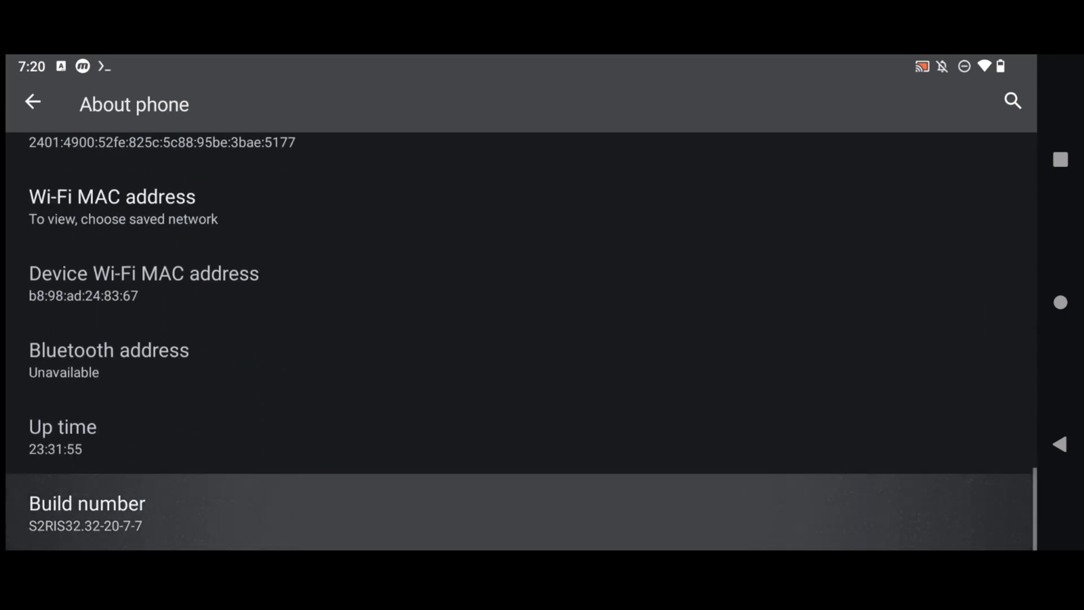
left_click(87, 503)
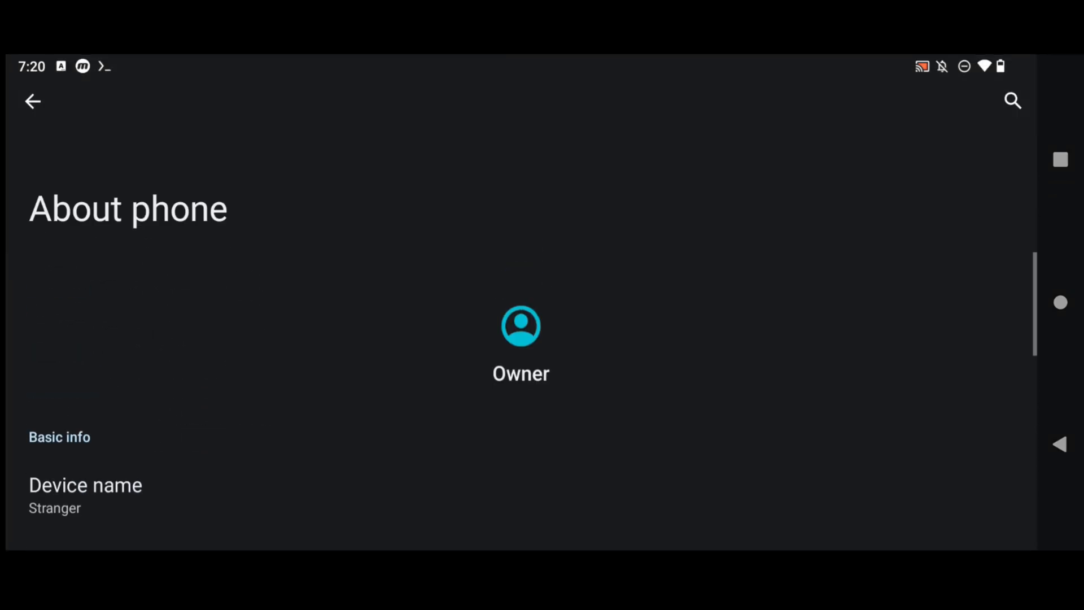
left_click(33, 101)
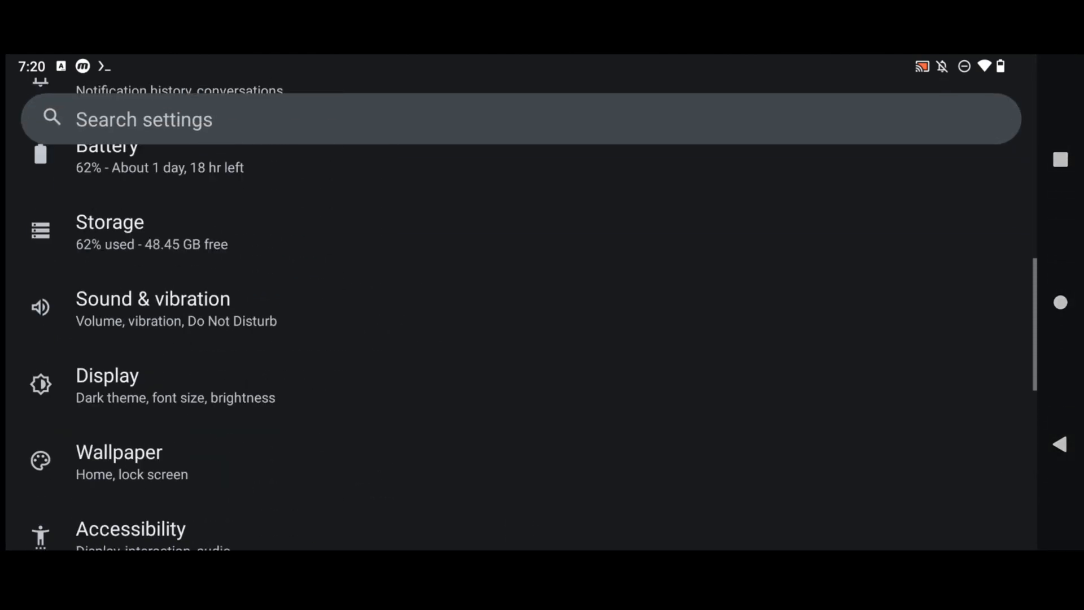
Step: Search Settings for 'deve' and open the Developer options result
scroll("down", 3)
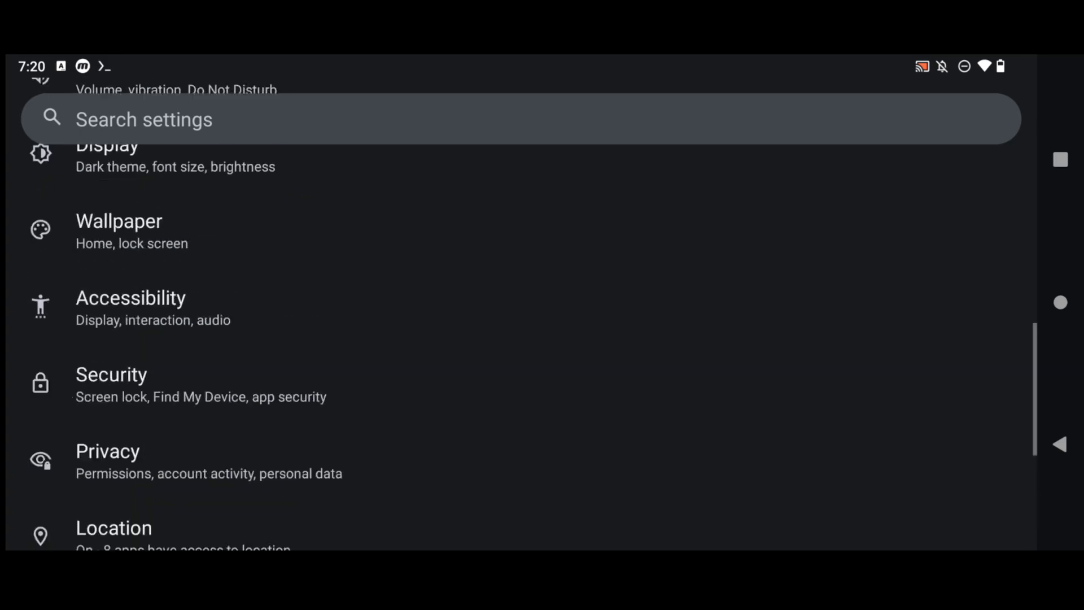
type("deve")
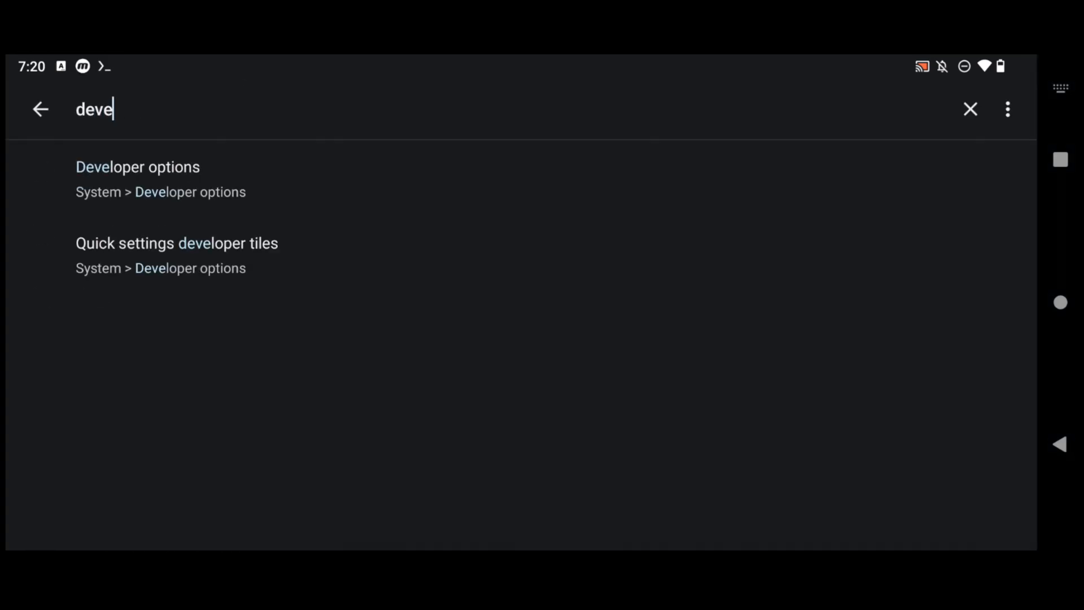
left_click(138, 166)
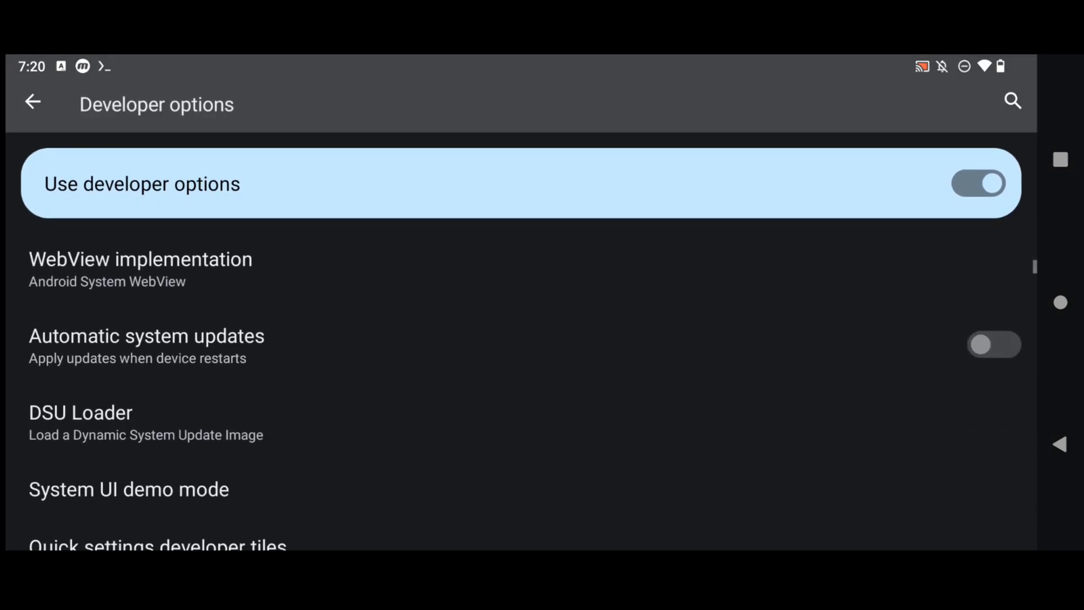
Step: Turn on USB debugging and confirm the permission prompt
scroll("down", 3)
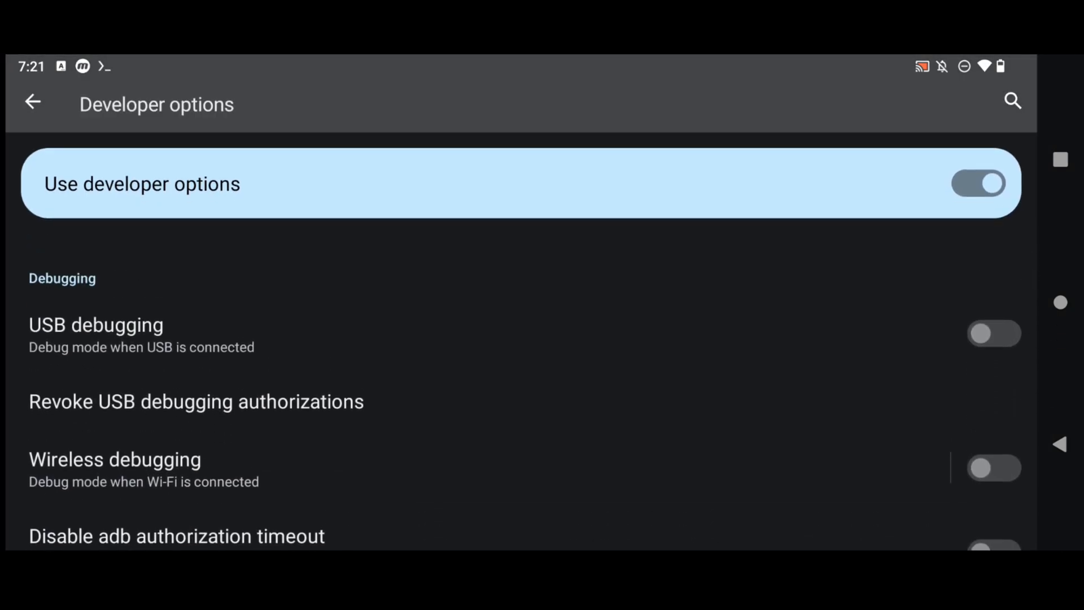
left_click(995, 333)
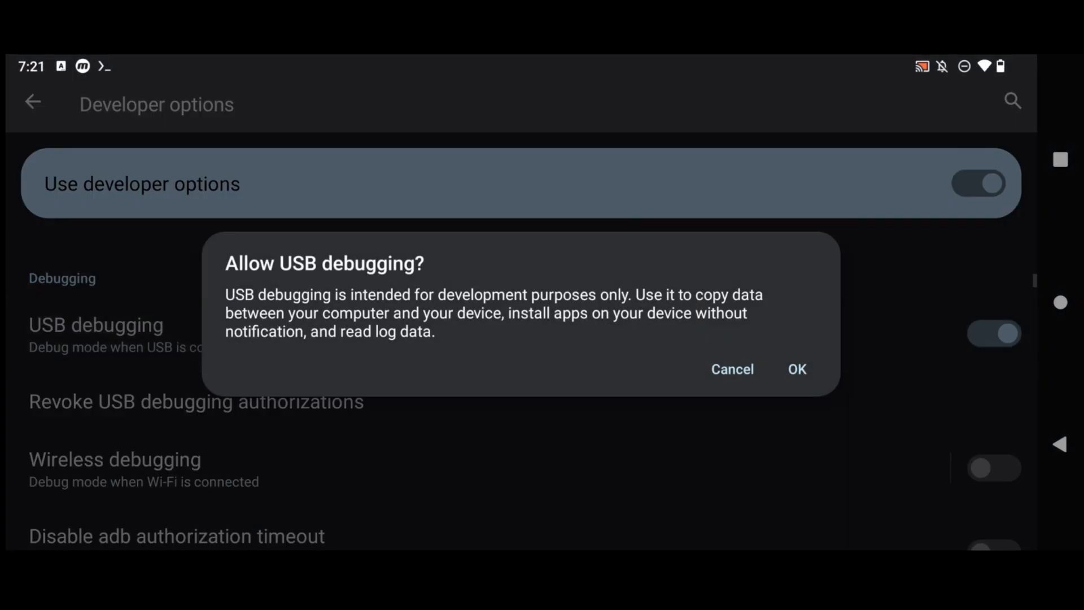
left_click(797, 369)
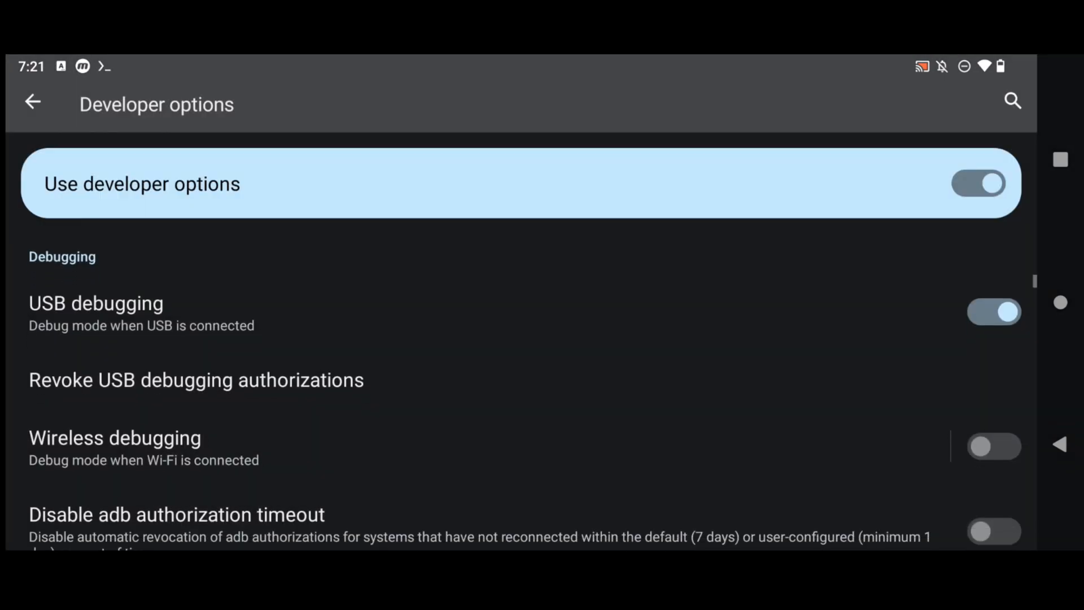
Step: Enable wireless debugging, always allowing this network, and open its details page
scroll("down", 3)
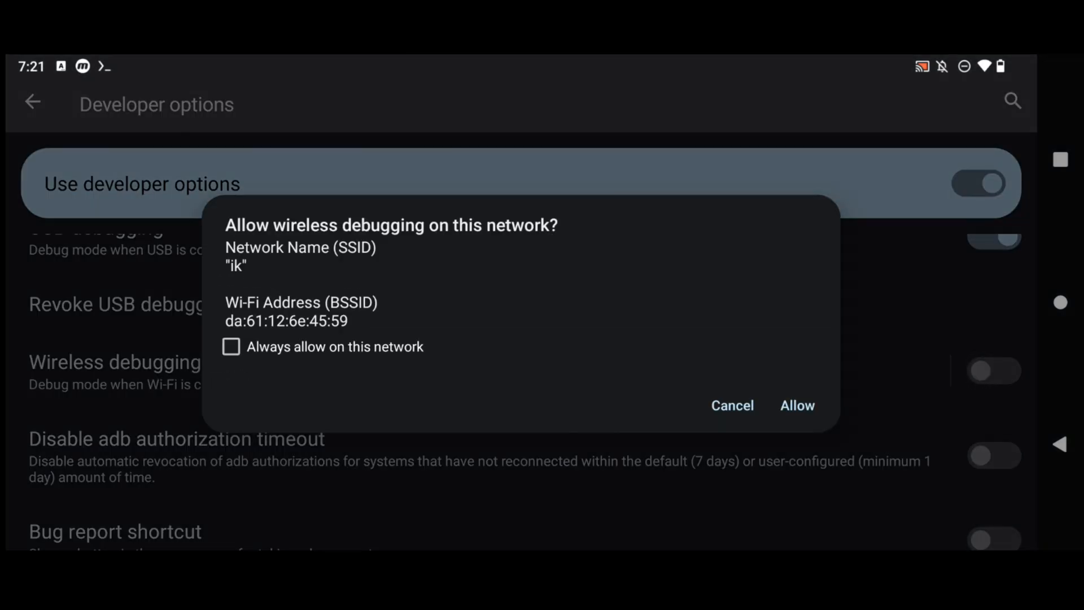
left_click(231, 346)
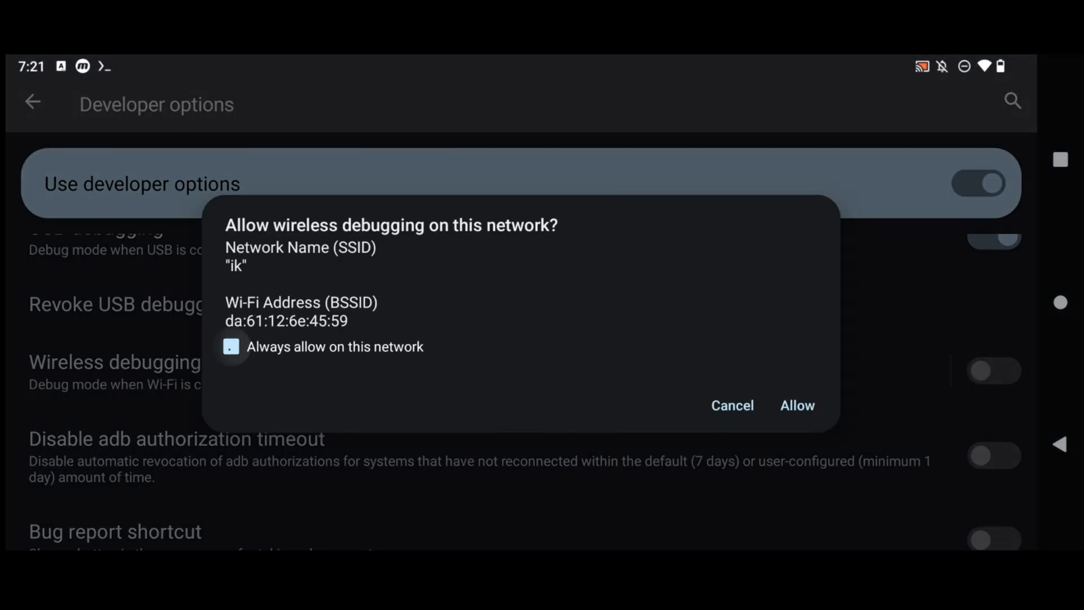
left_click(797, 406)
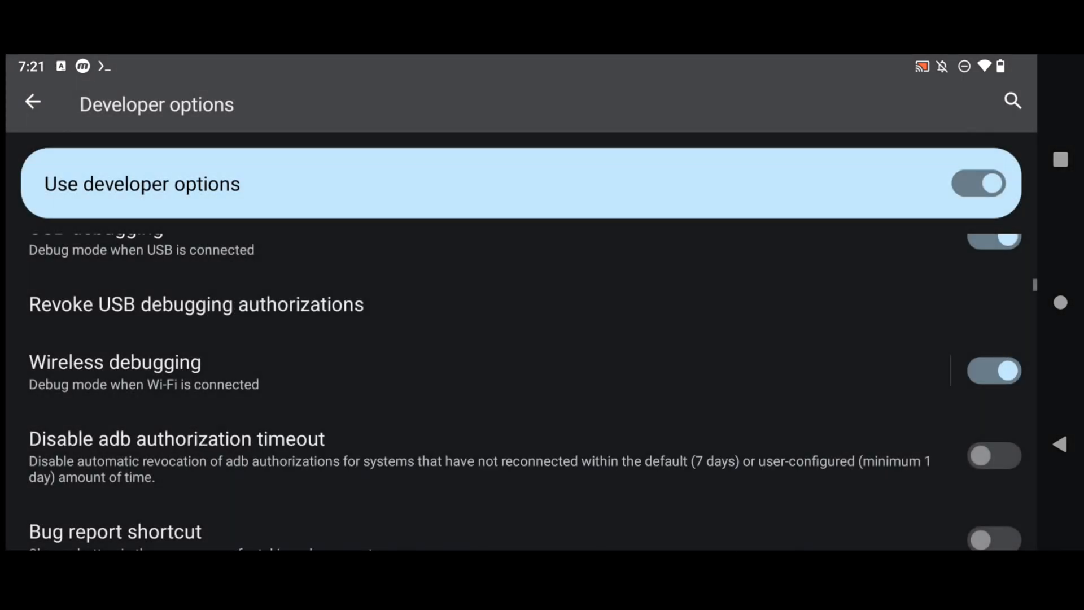
left_click(114, 361)
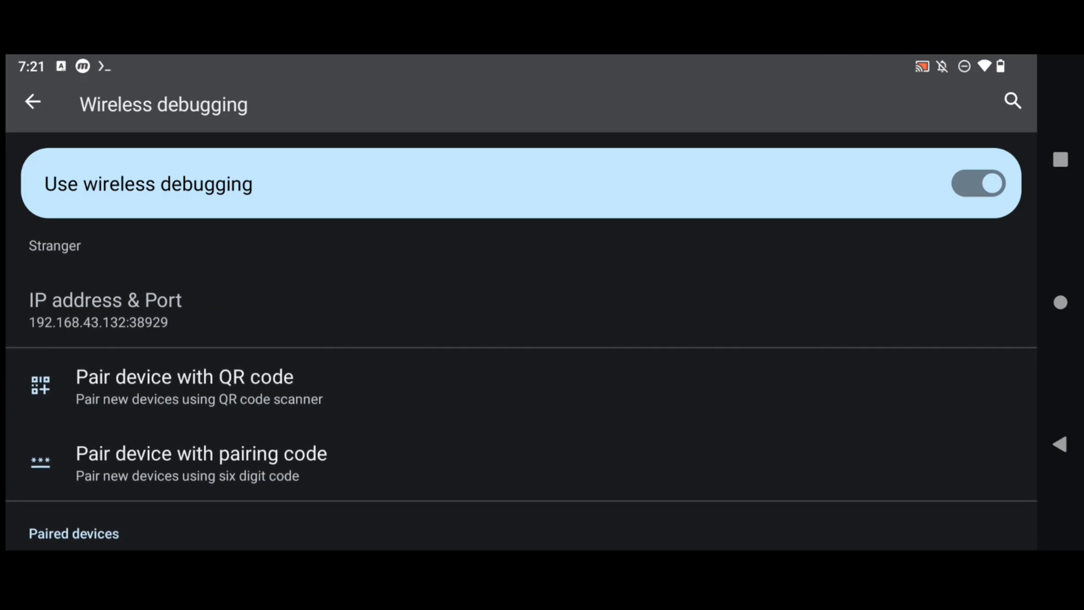
Step: Generate a six-digit Wi-Fi pairing code with its IP address and port, then dismiss it
left_click(201, 453)
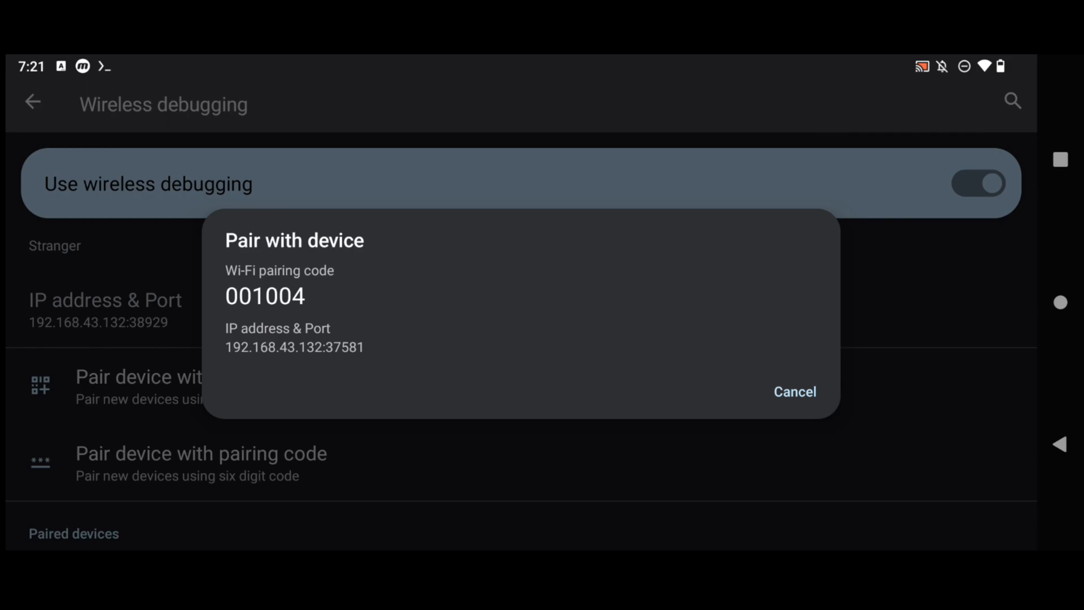
left_click(794, 391)
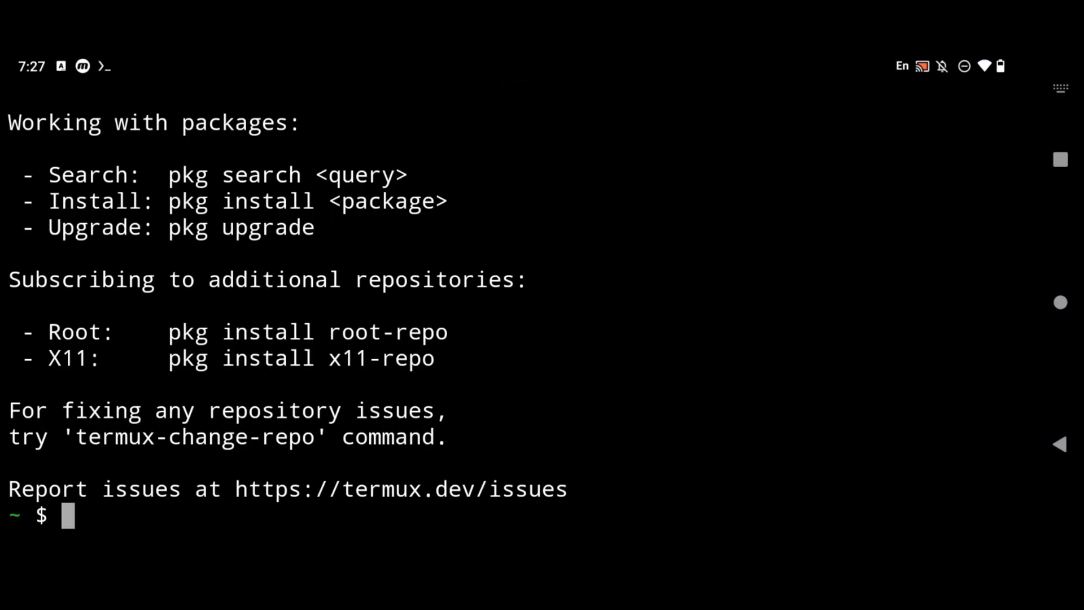
Step: Run 'apt update', then 'apt install android-tools', which is already the newest version
type("apt")
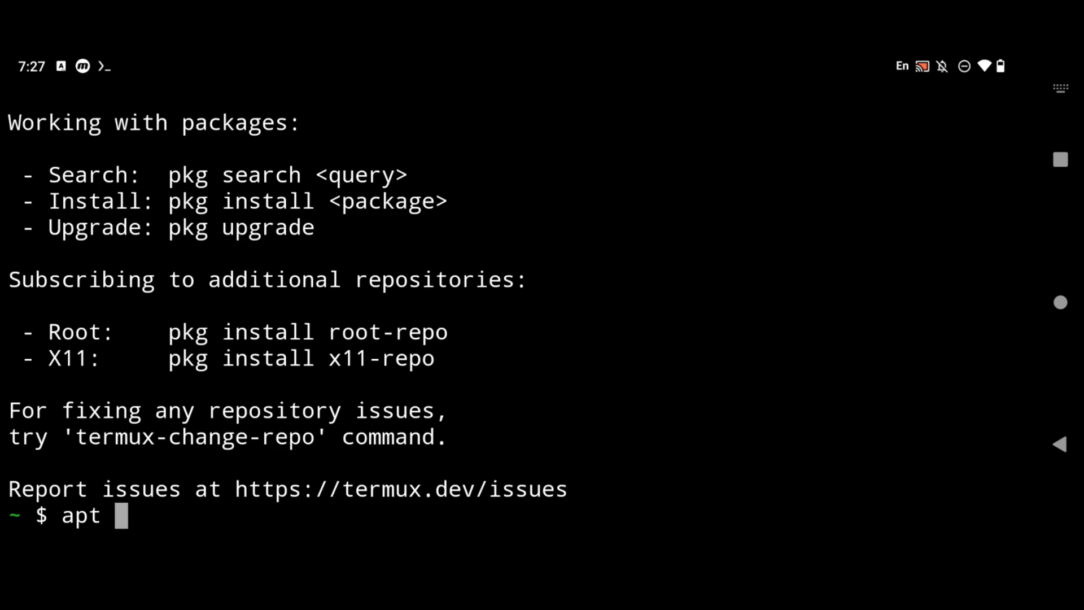
type("update")
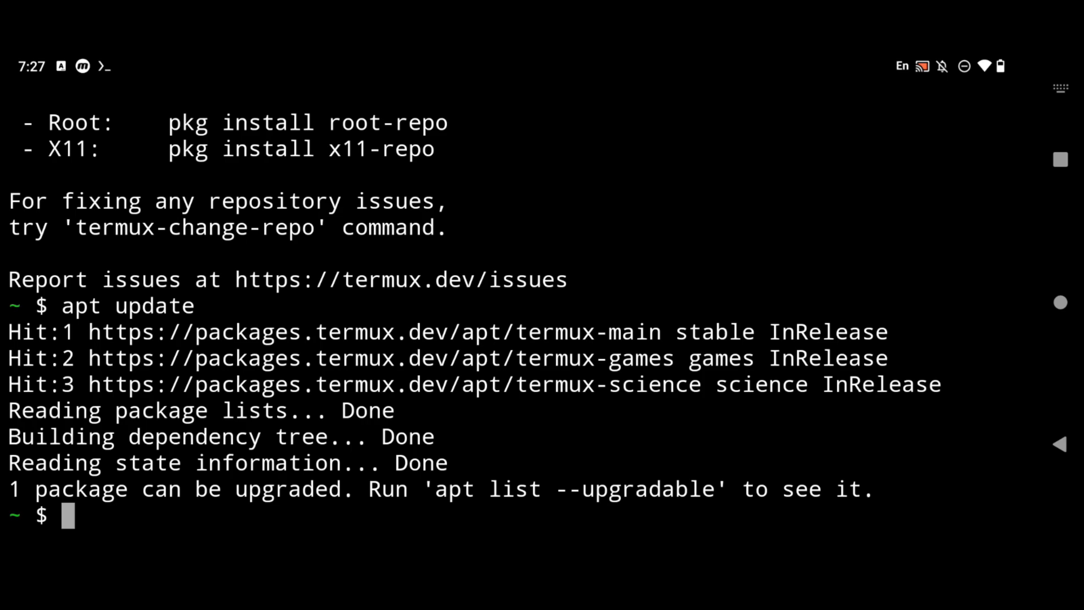
type("apt int")
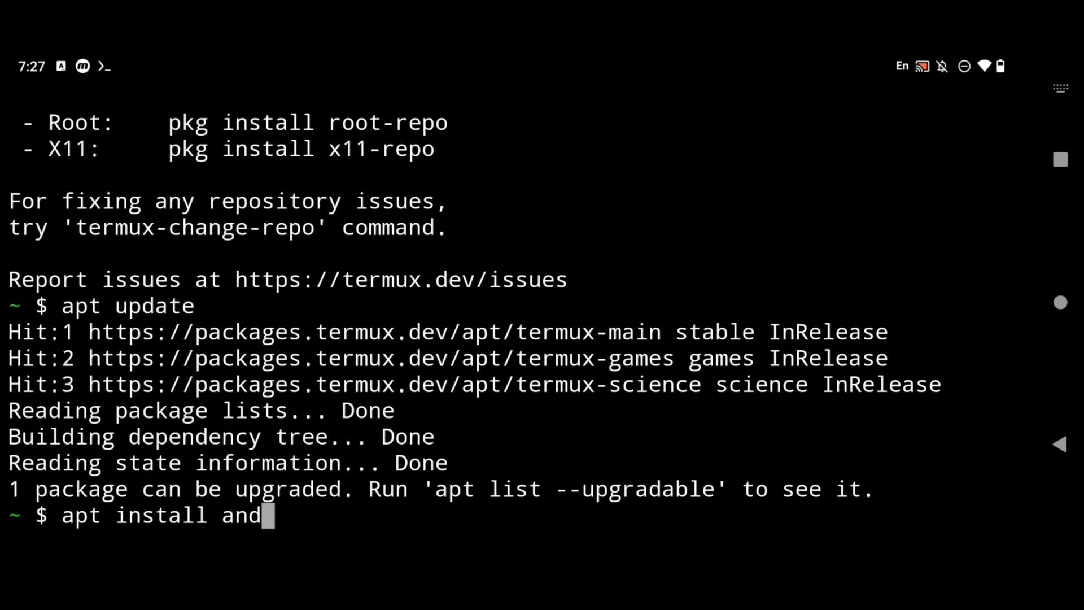
type("roid")
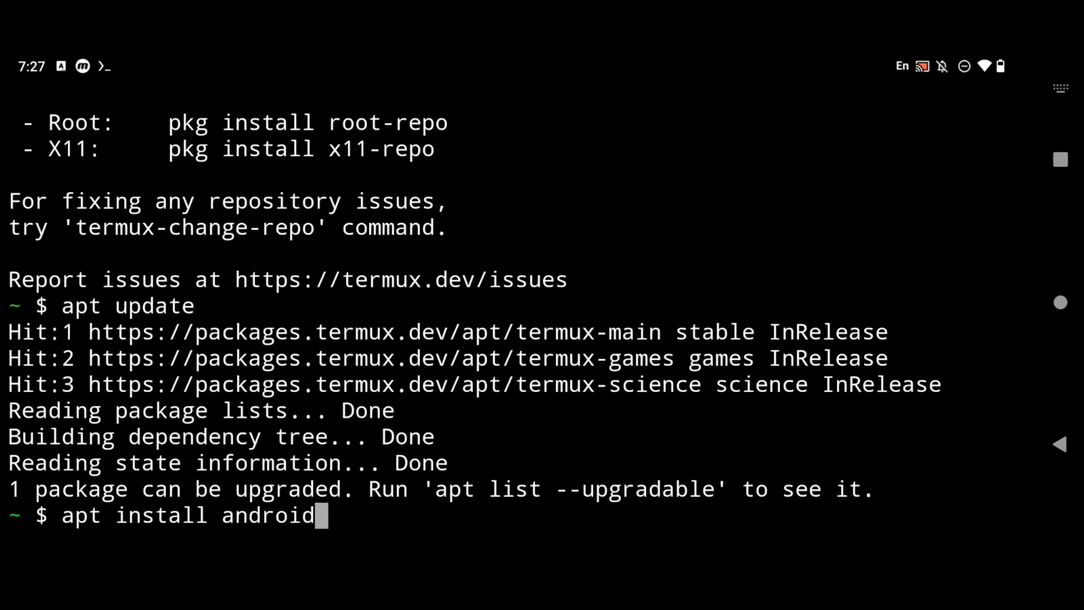
key("Enter")
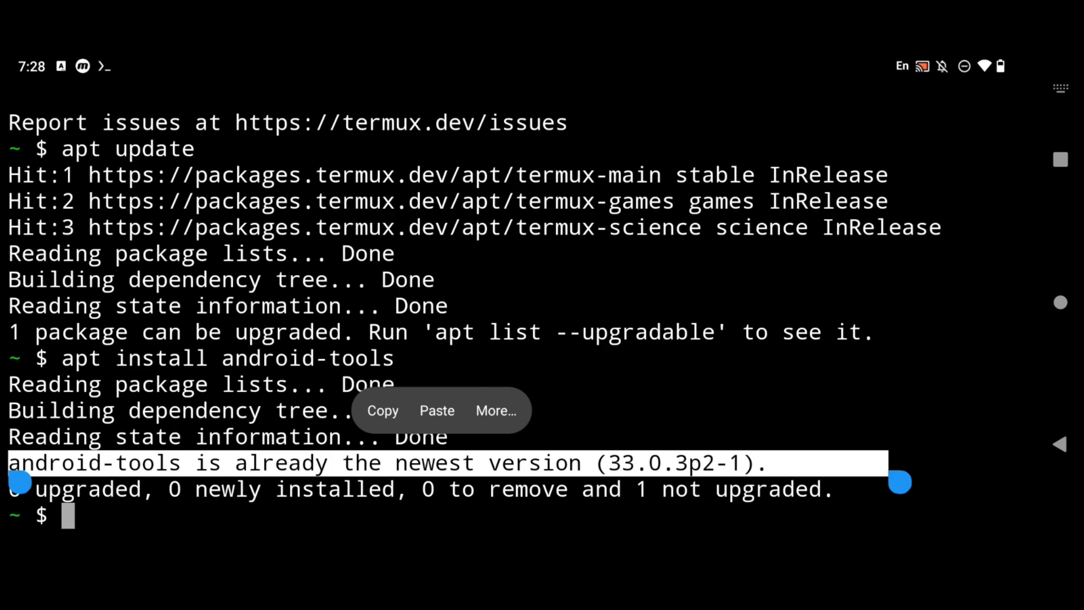
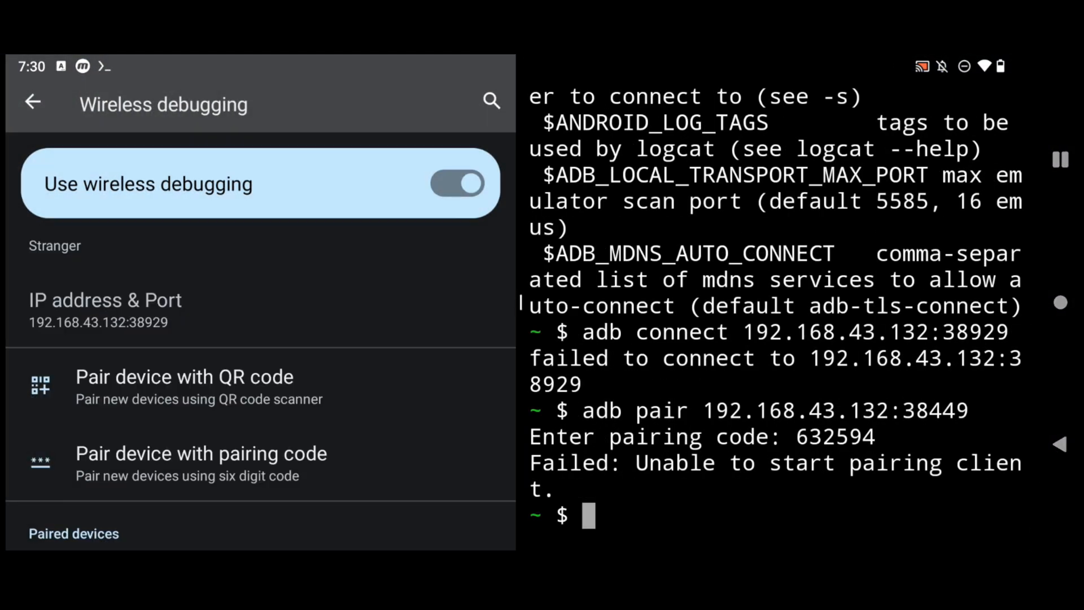
Step: Run 'adb' for help, then 'adb connect 192.168.43.132:38929', which fails
left_click(201, 453)
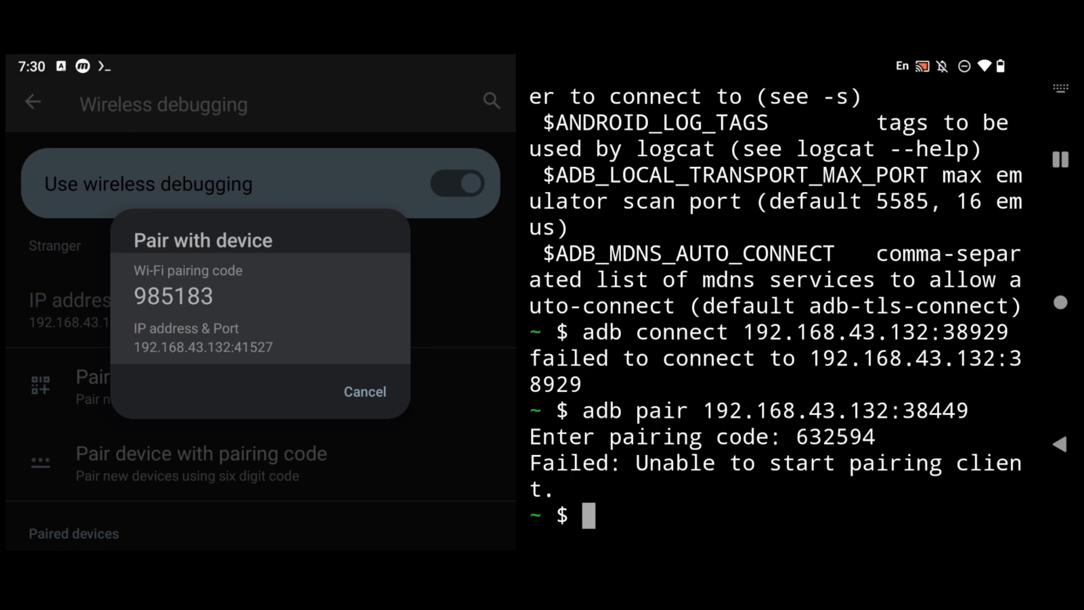
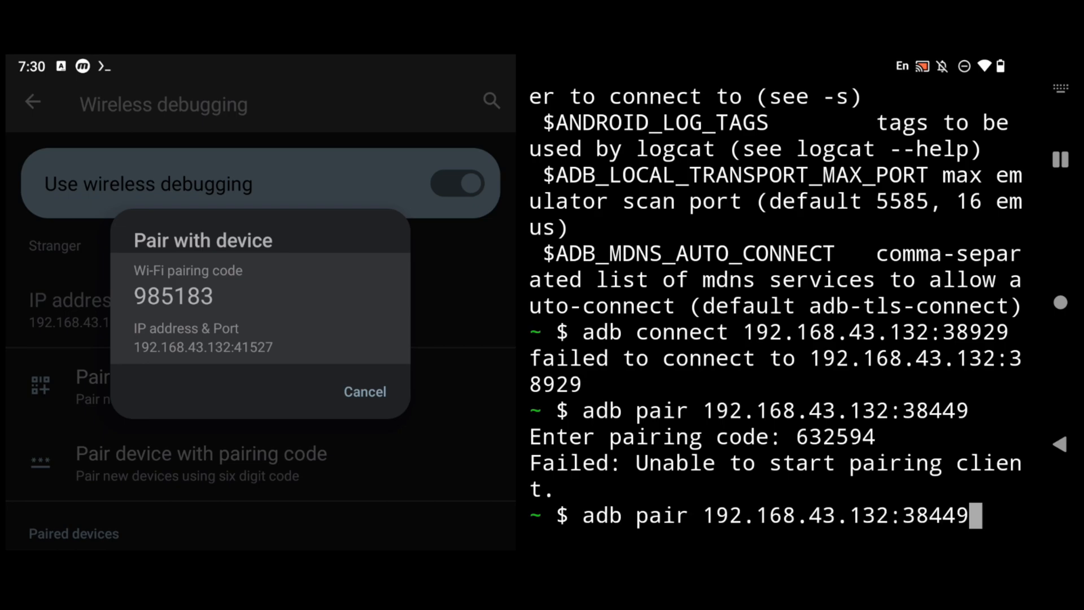
key("BackSpace")
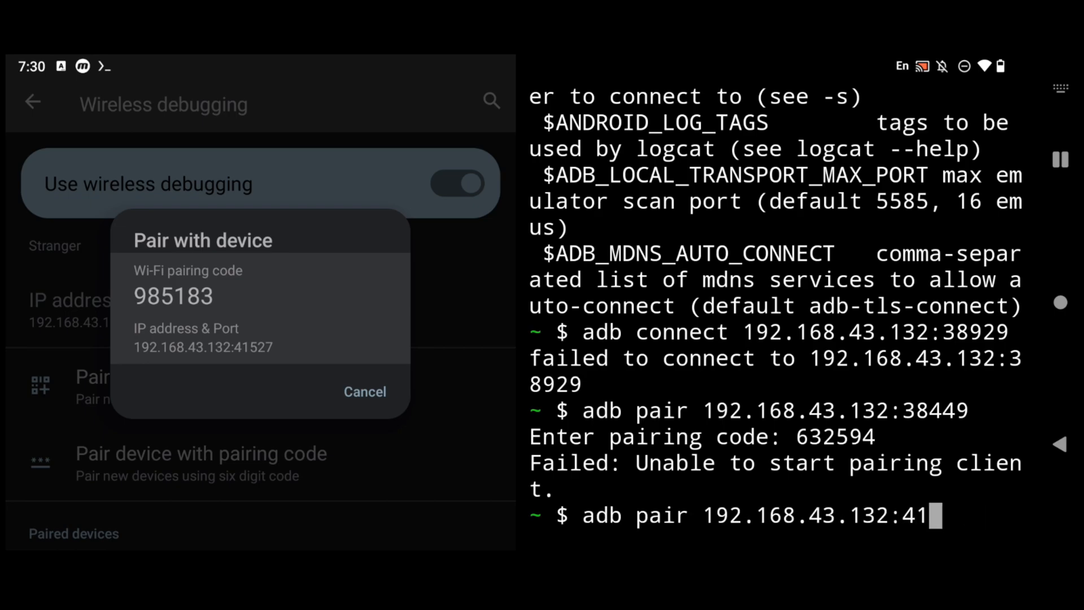
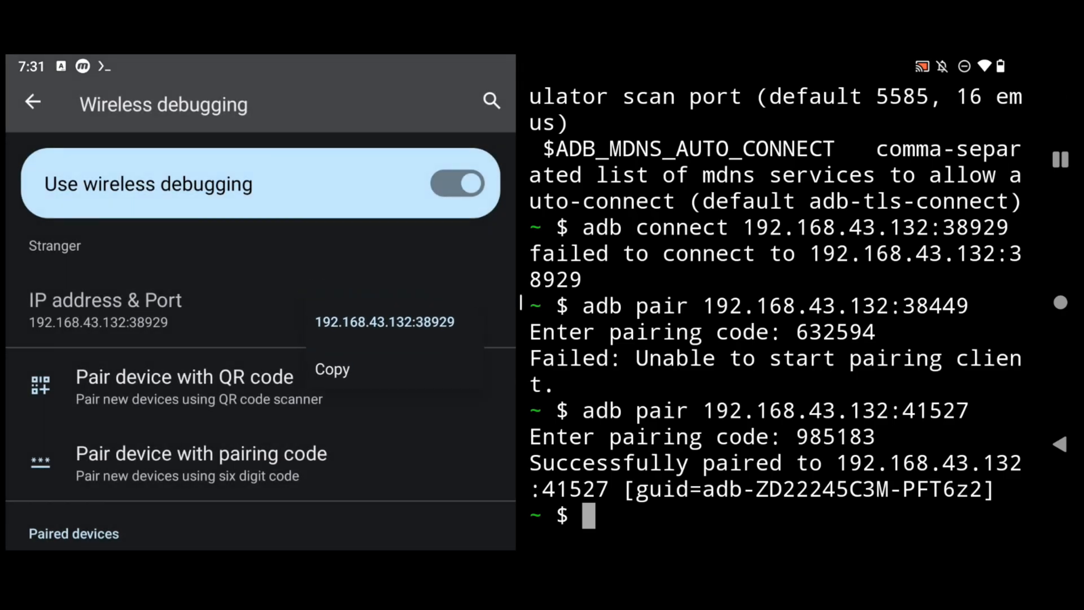
Step: Connect adb to the copied phone address 192.168.43.132:38929 and confirm wireless debugging shows connected
left_click(332, 370)
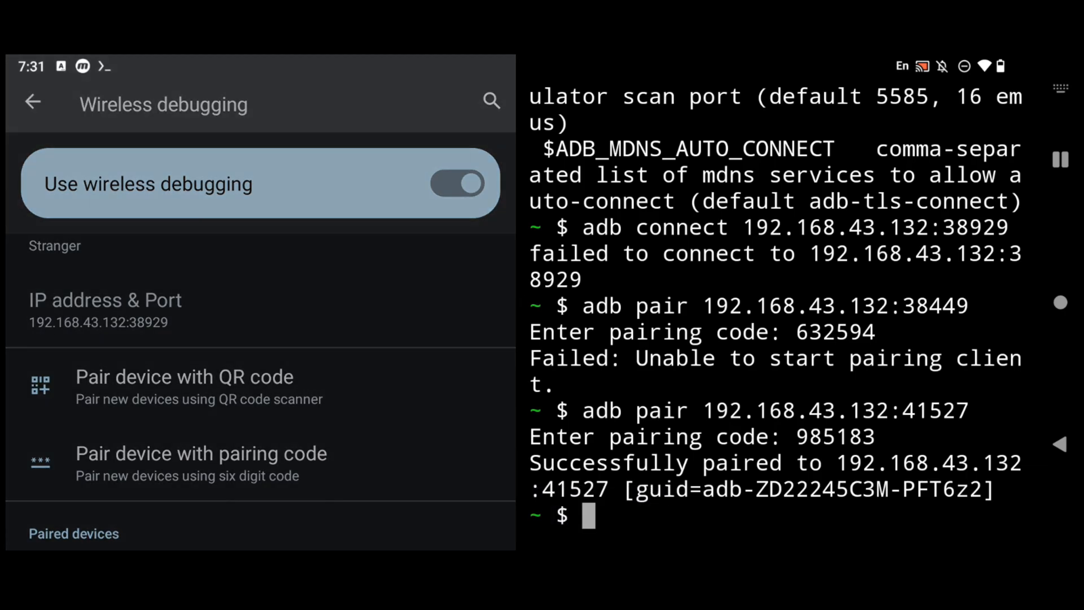
type("adb c")
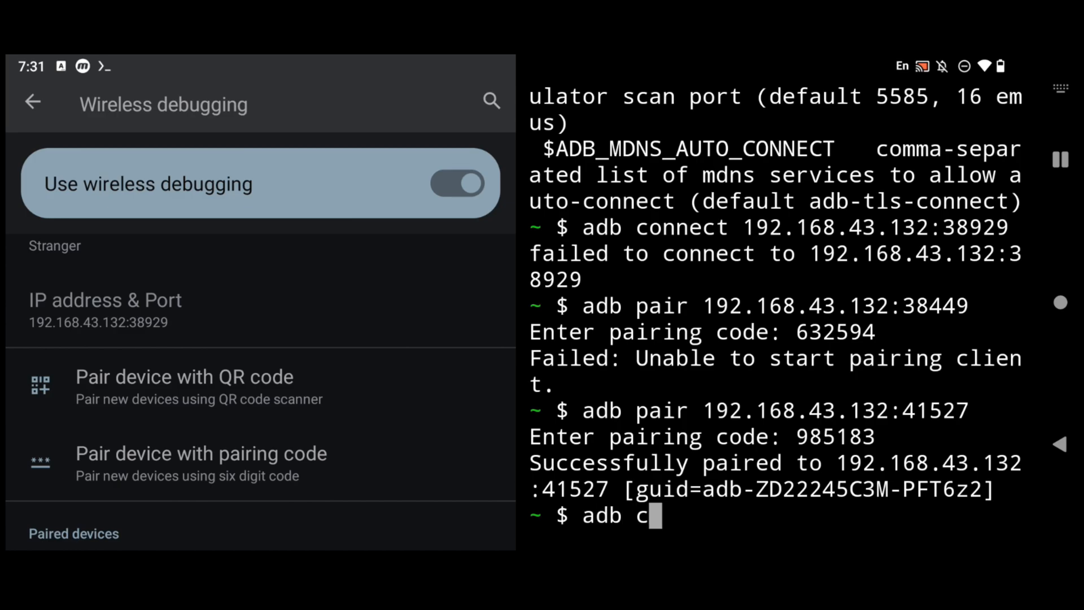
type("onnect 192.168.43.132:38929")
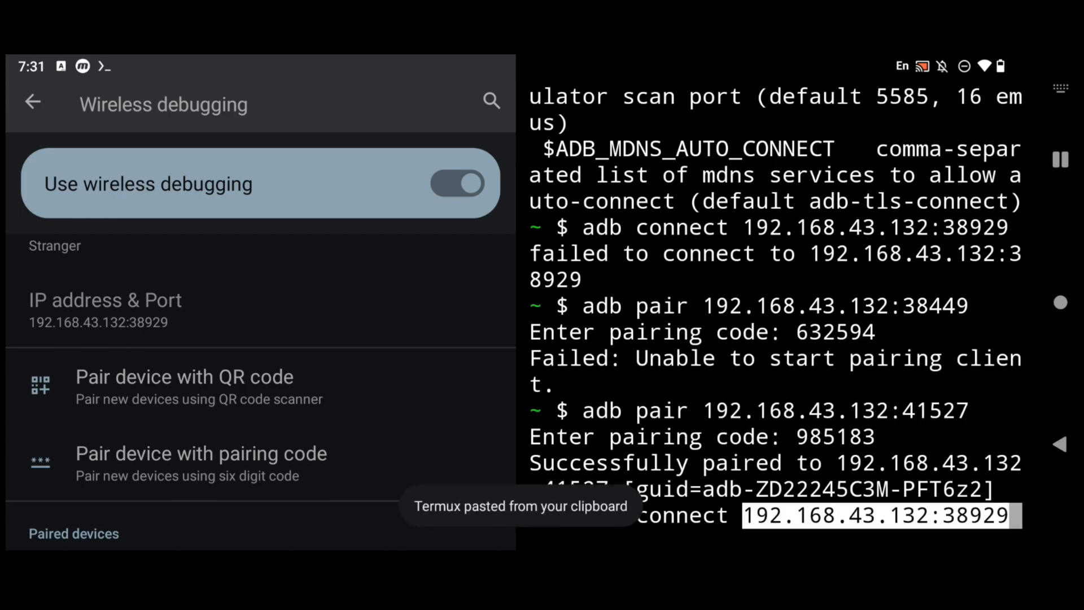
key("Enter")
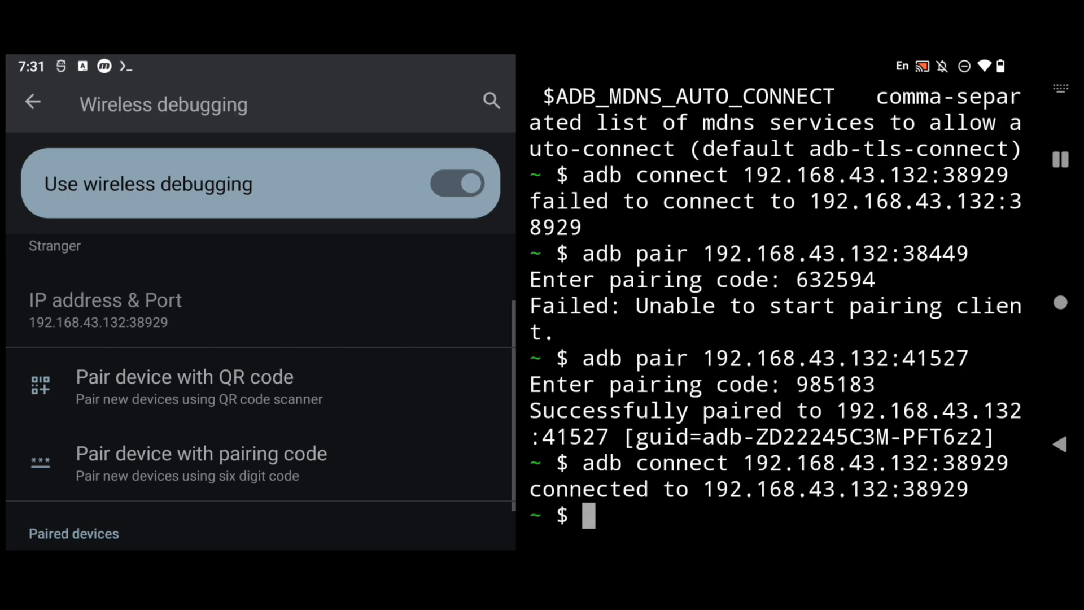
double_click(681, 462)
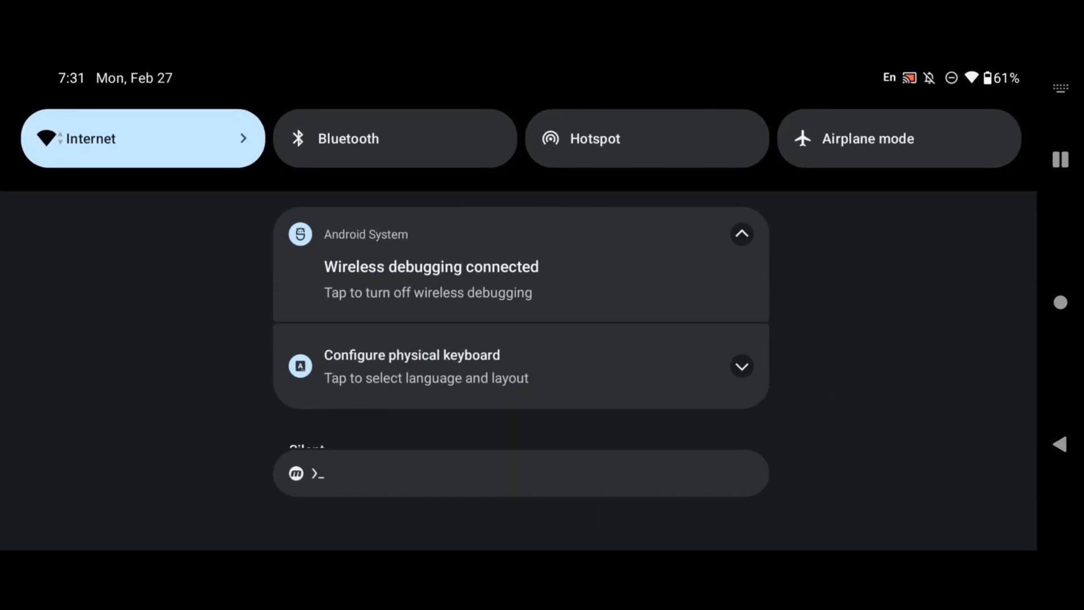
Step: Leave the adb device shell with 'exit'
scroll("down", 3)
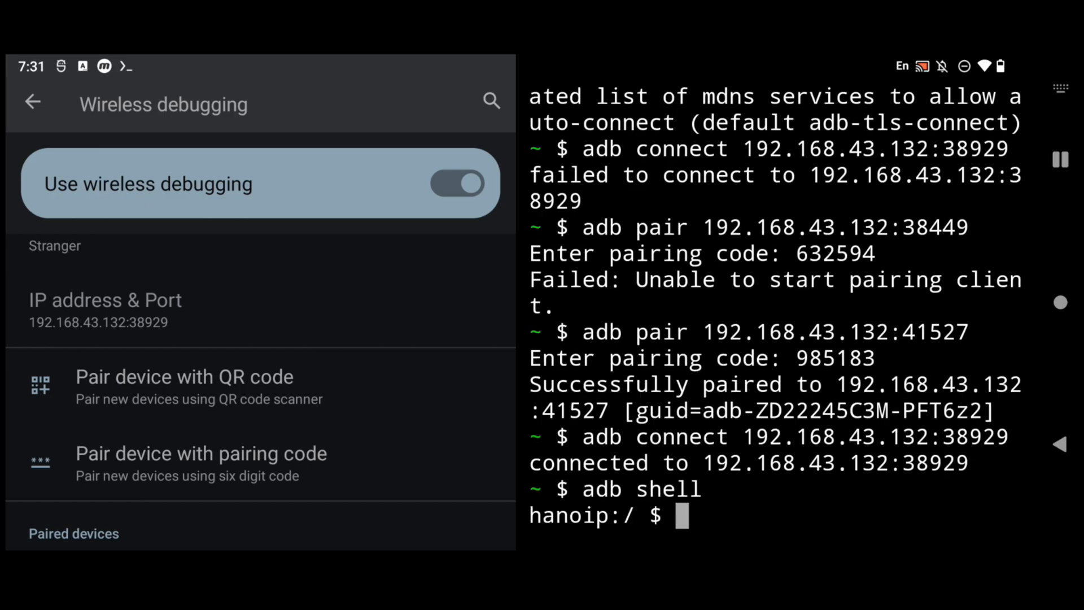
type("exit")
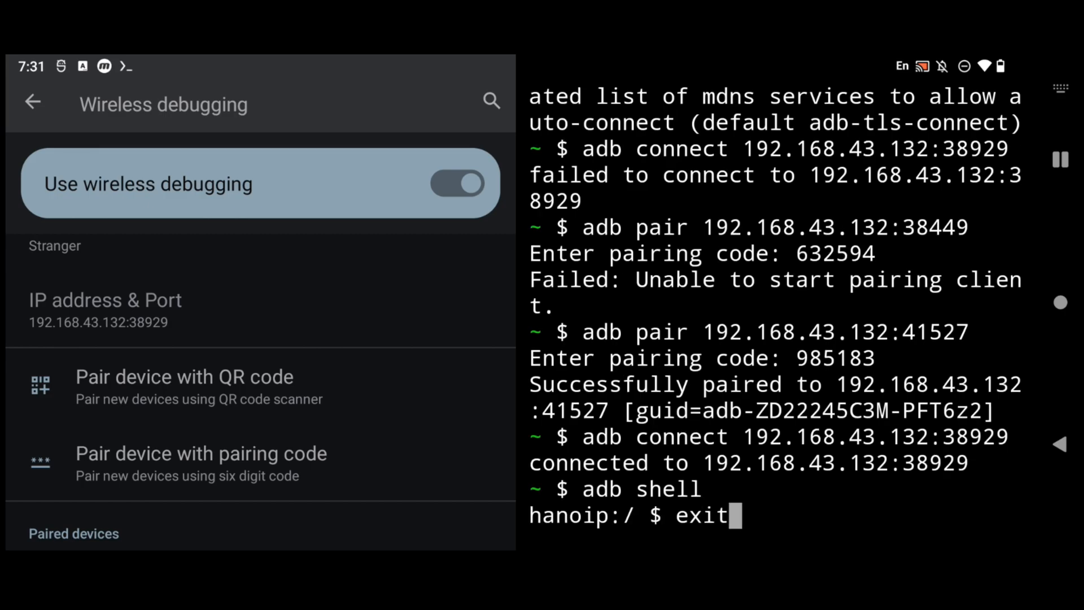
key("Return")
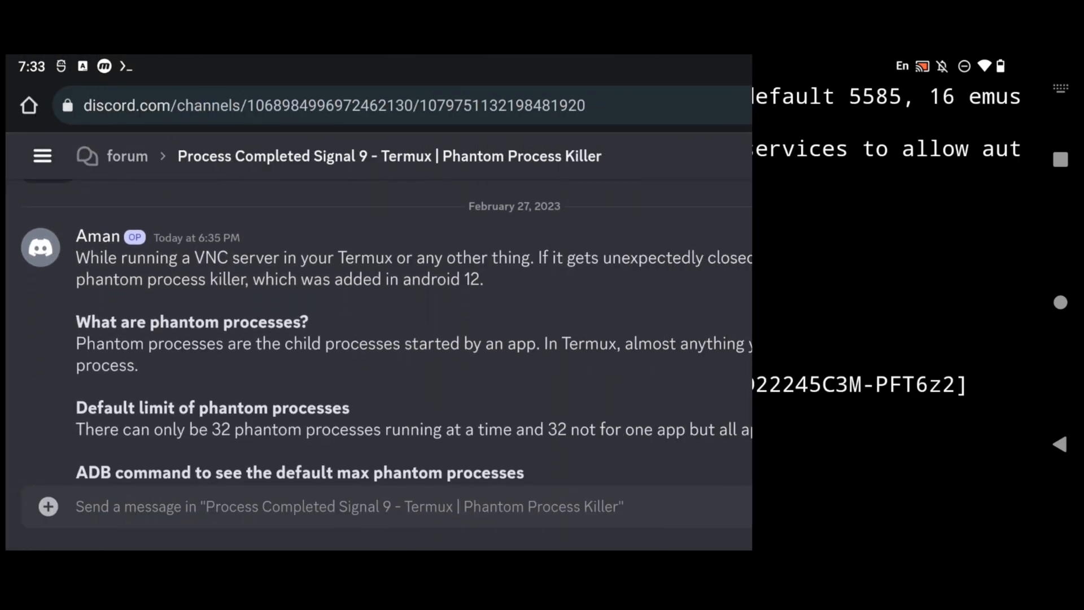
Step: Scroll the Phantom Process Killer post to its disabling commands and copy one
scroll("down", 3)
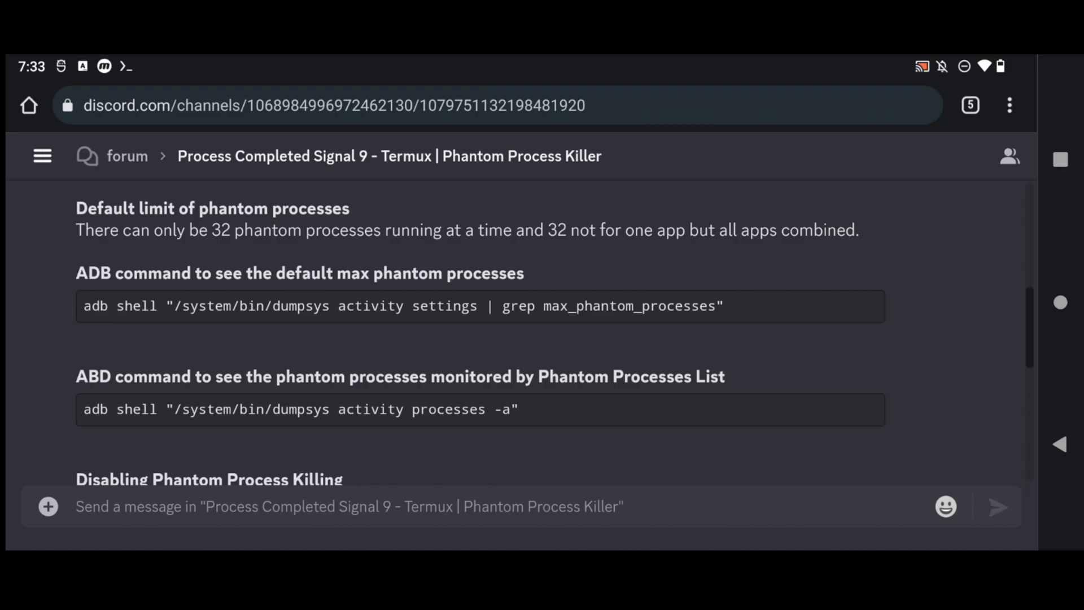
scroll("down", 3)
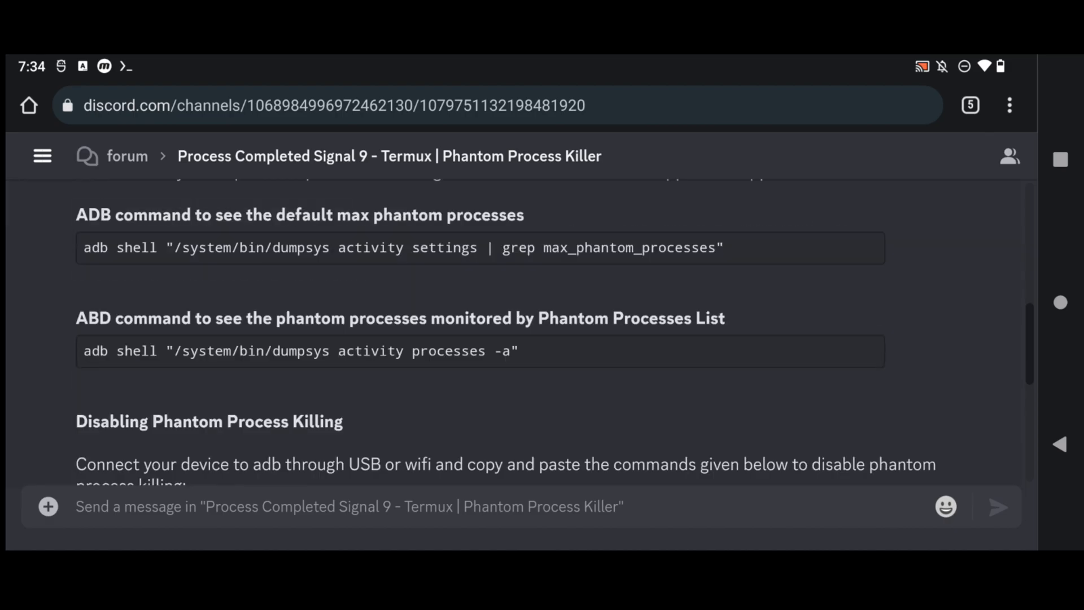
scroll("down", 3)
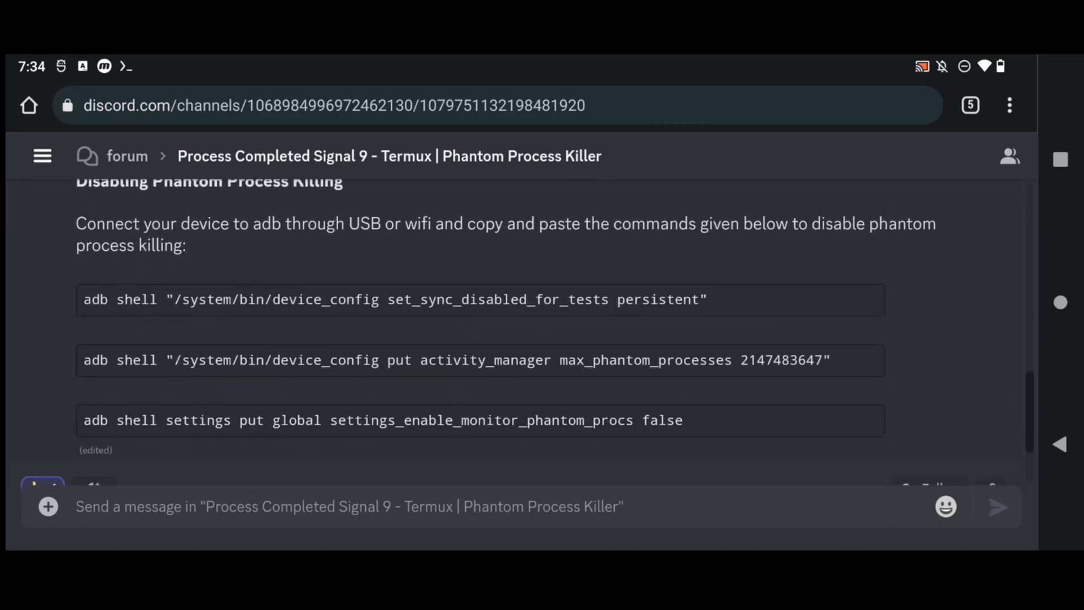
double_click(136, 299)
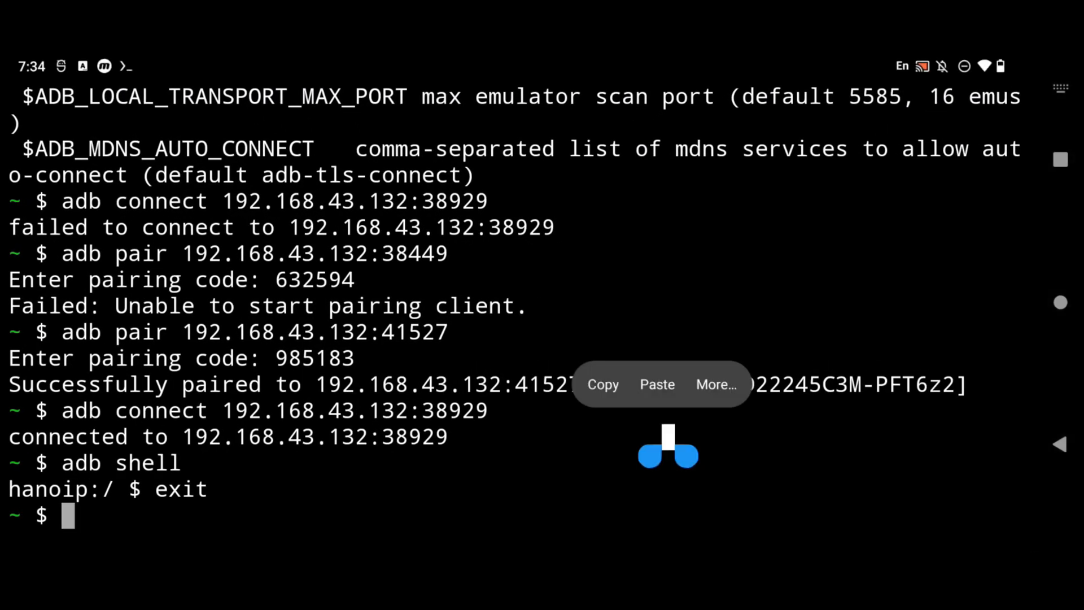
Step: Paste and run the three adb shell commands that disable the phantom process killer
left_click(656, 384)
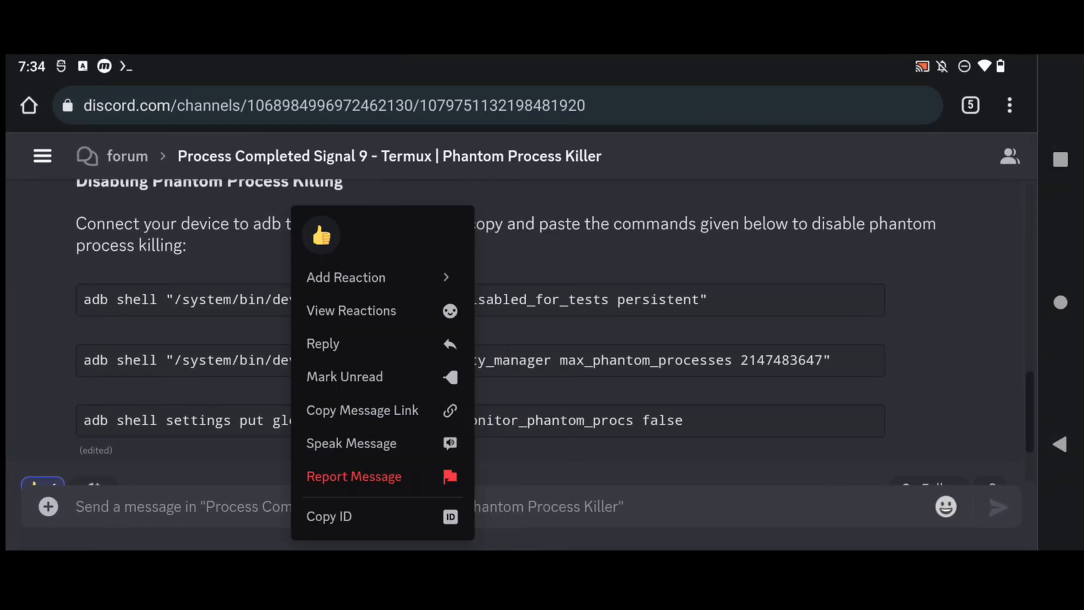
double_click(783, 360)
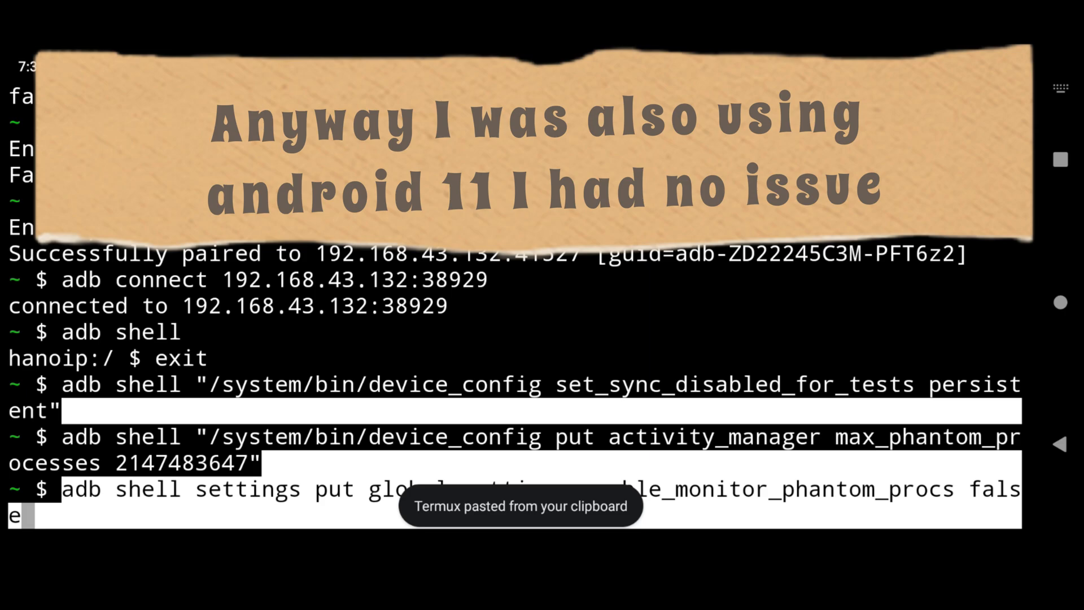
key("Return")
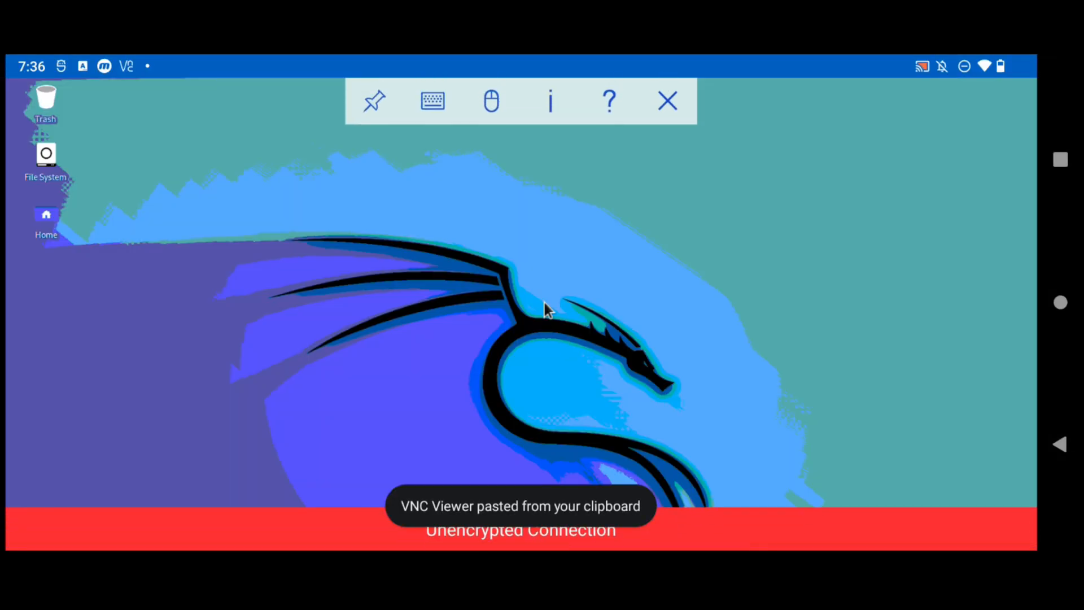
Step: Tap the Kali desktop in VNC Viewer to hide the toolbar and overlays
left_click(666, 101)
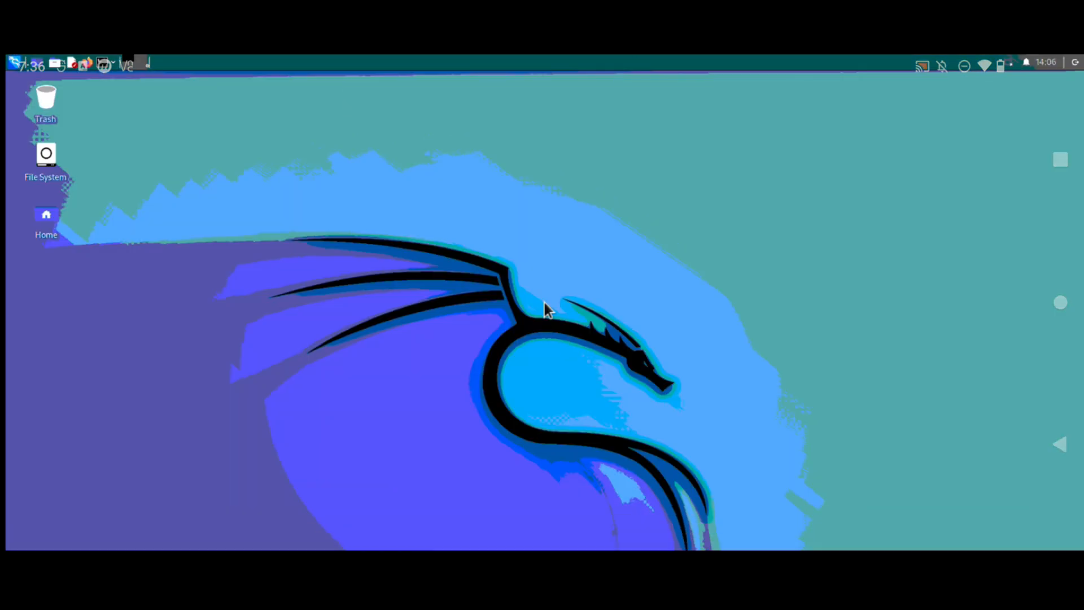